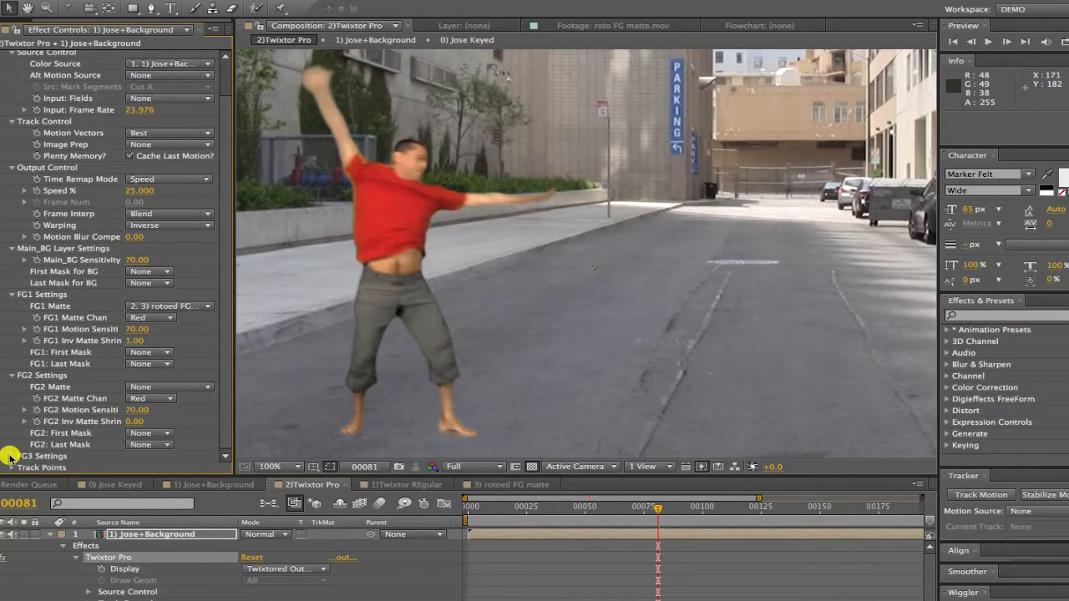
Scroll the Project panel toward the Jose+Background.mov source clip
scroll("down", 3)
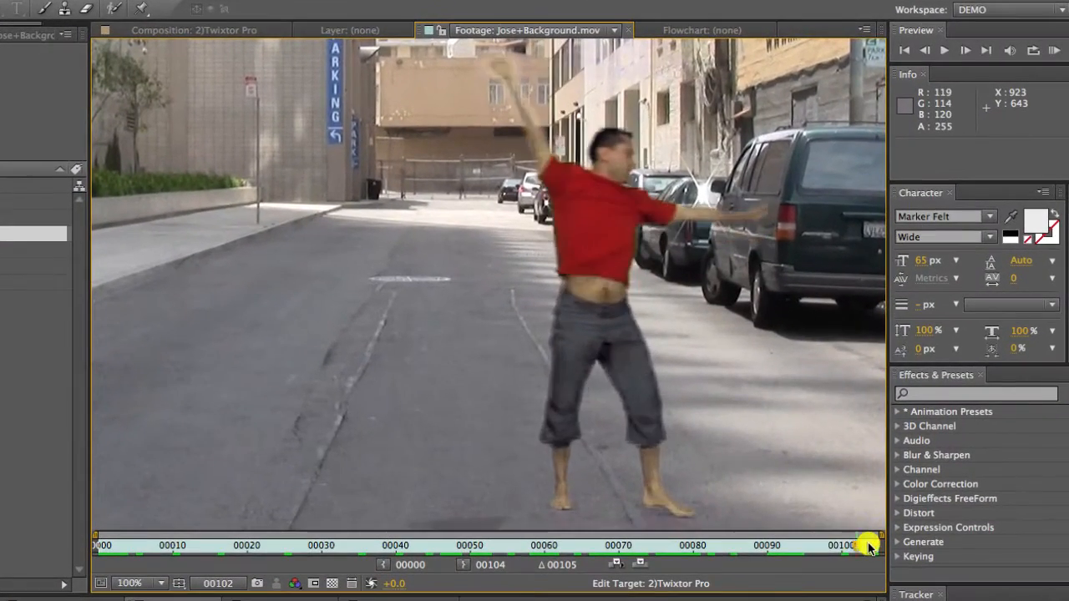
Scrub the original cartwheel footage, then bring up the rendered 2)Twixtor Pro.mov clip
left_click_drag(868, 545, 212, 545)
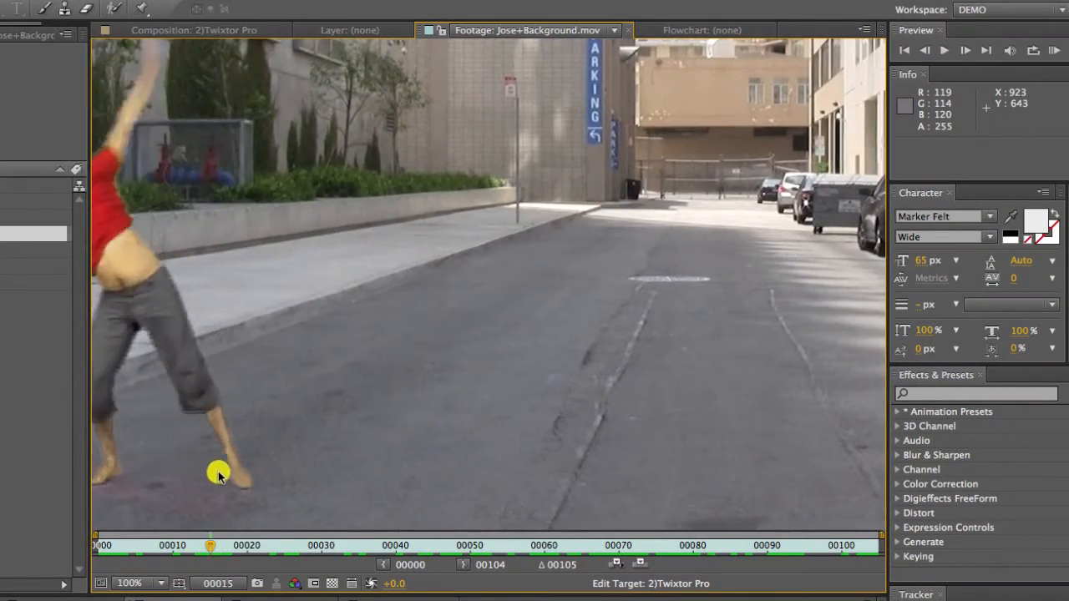
left_click(650, 546)
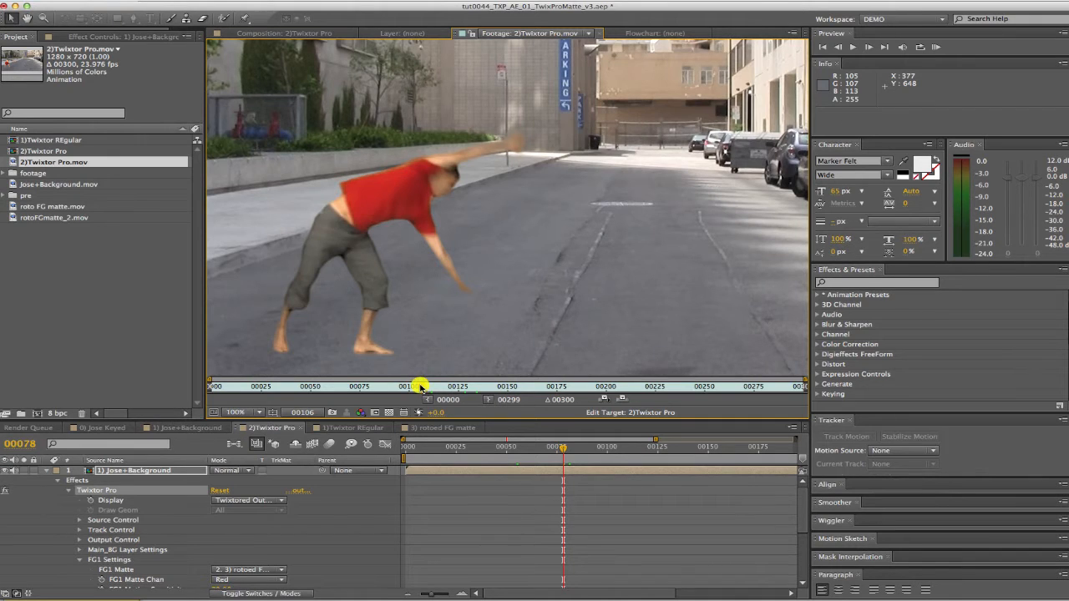
left_click_drag(421, 385, 553, 394)
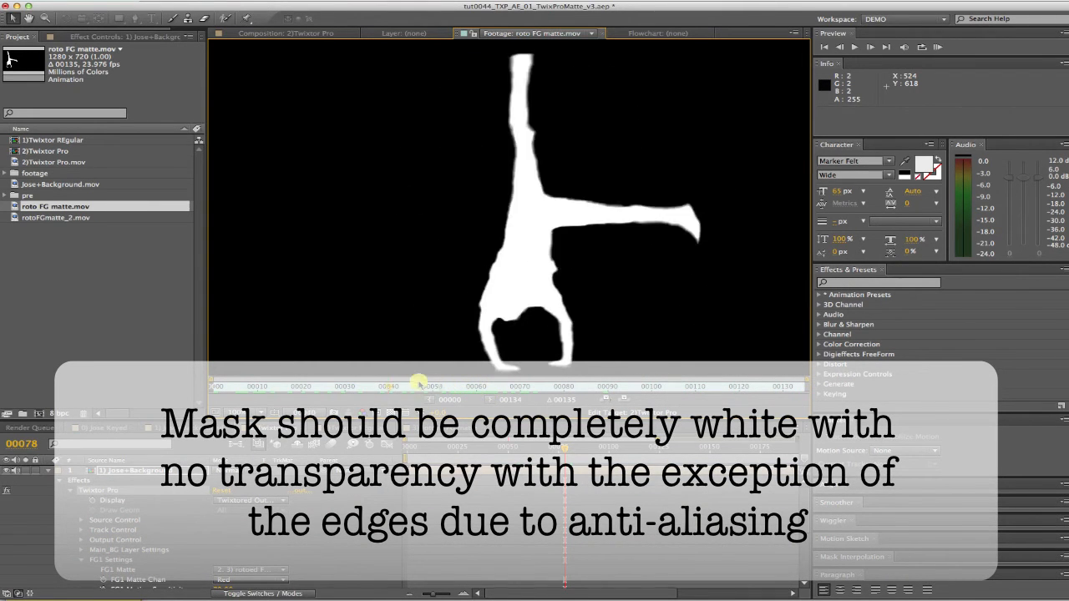
Step through the roto matte frames and return to the 2)Twixtor Pro composition
left_click_drag(418, 382, 339, 382)
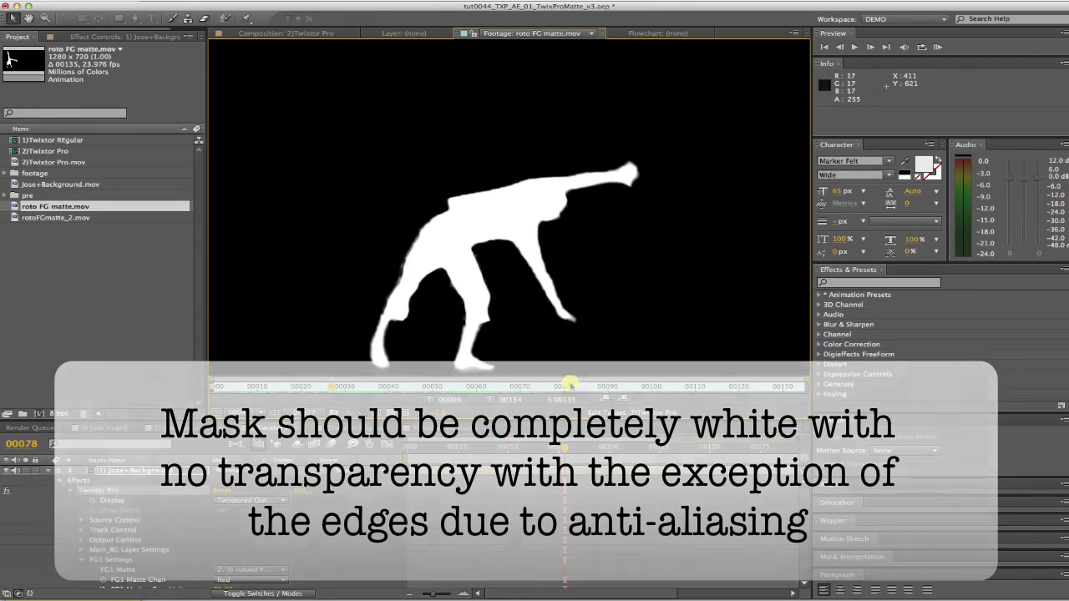
left_click(173, 78)
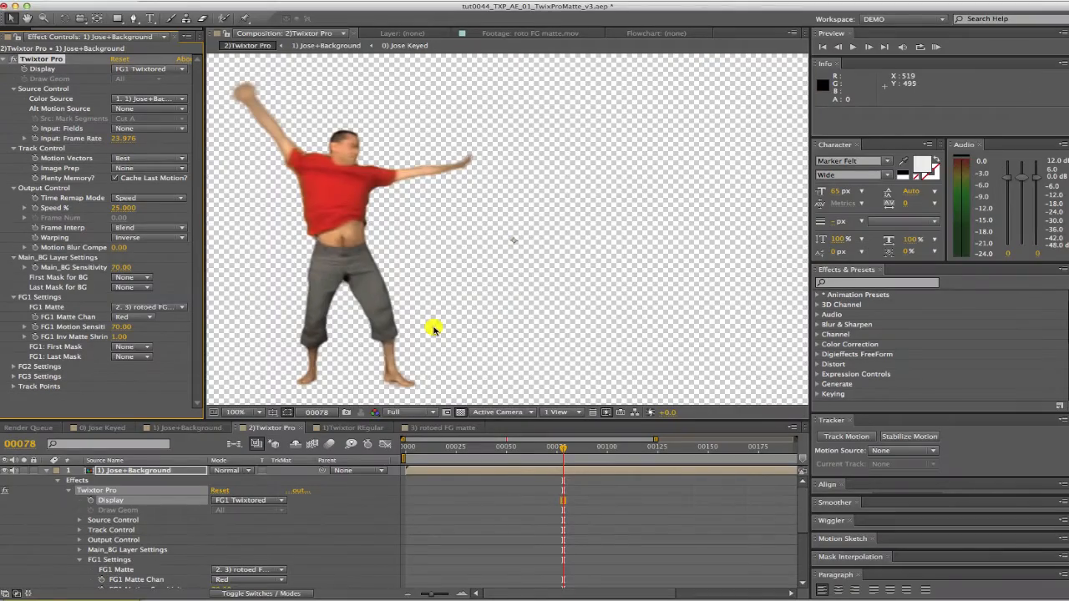
mouse_move(236, 129)
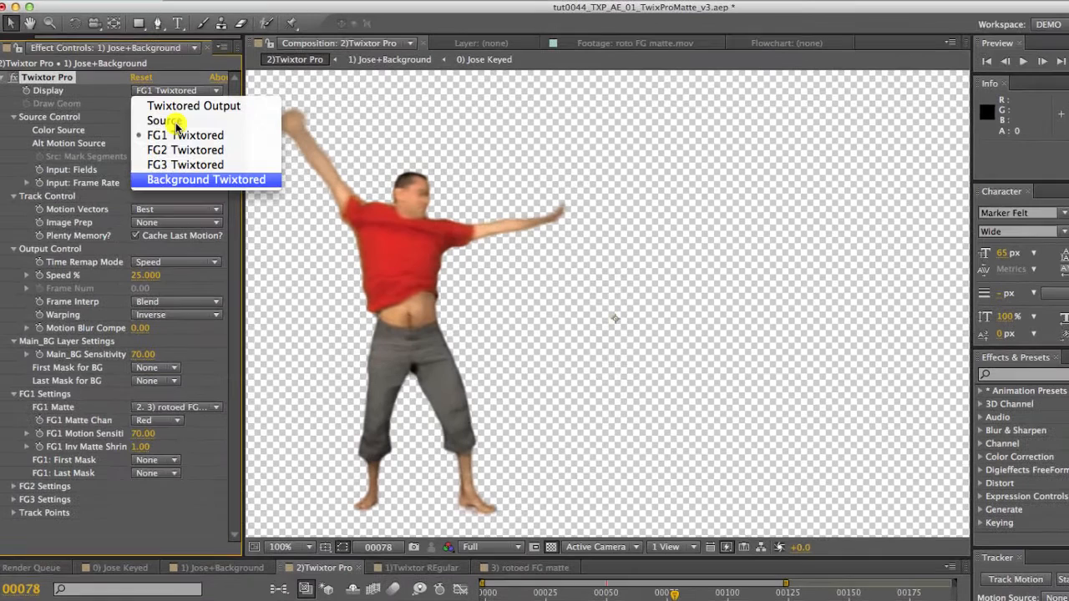
Switch Twixtor Pro's Display to Background Twixtored, then reopen the display choices
left_click(206, 180)
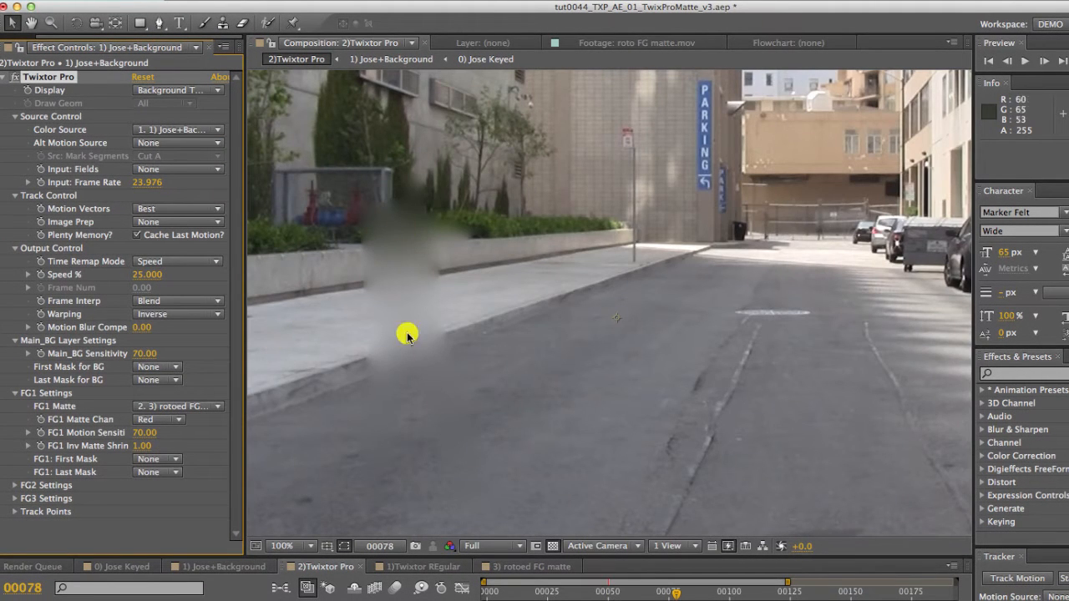
mouse_move(363, 349)
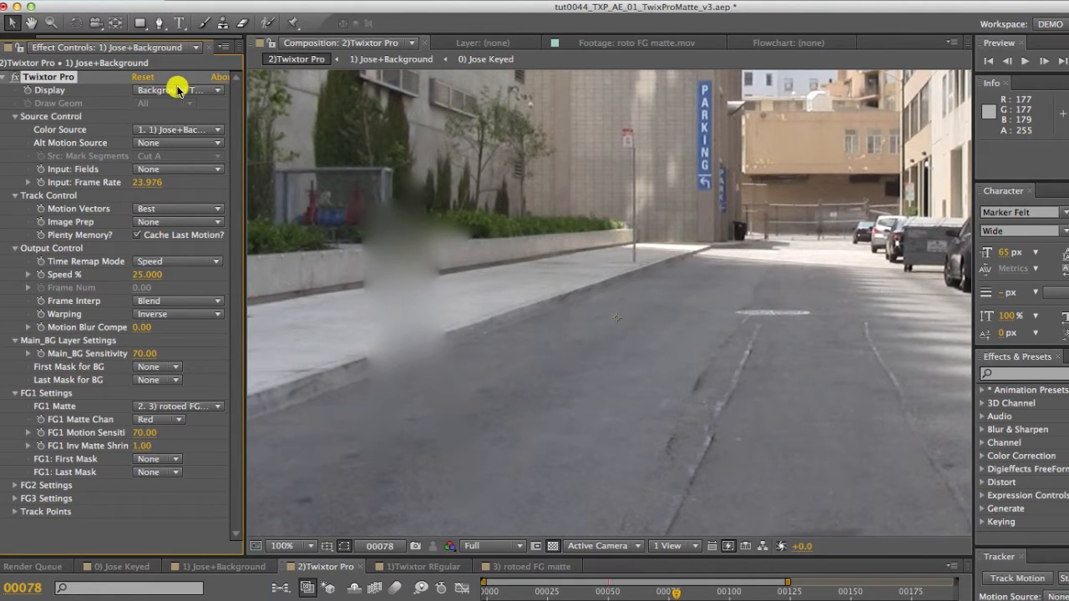
left_click(176, 90)
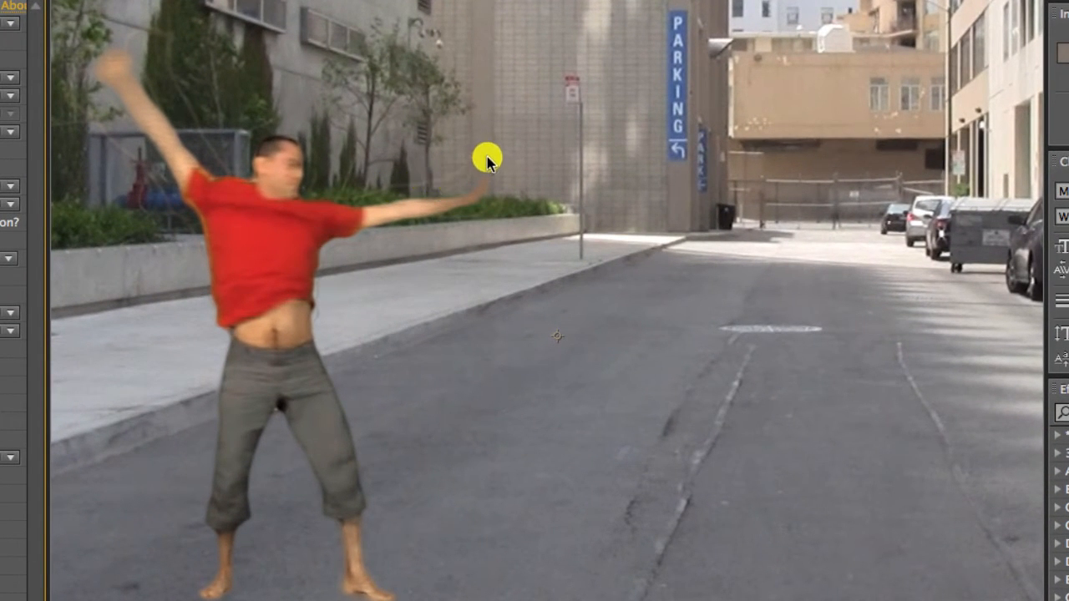
mouse_move(364, 229)
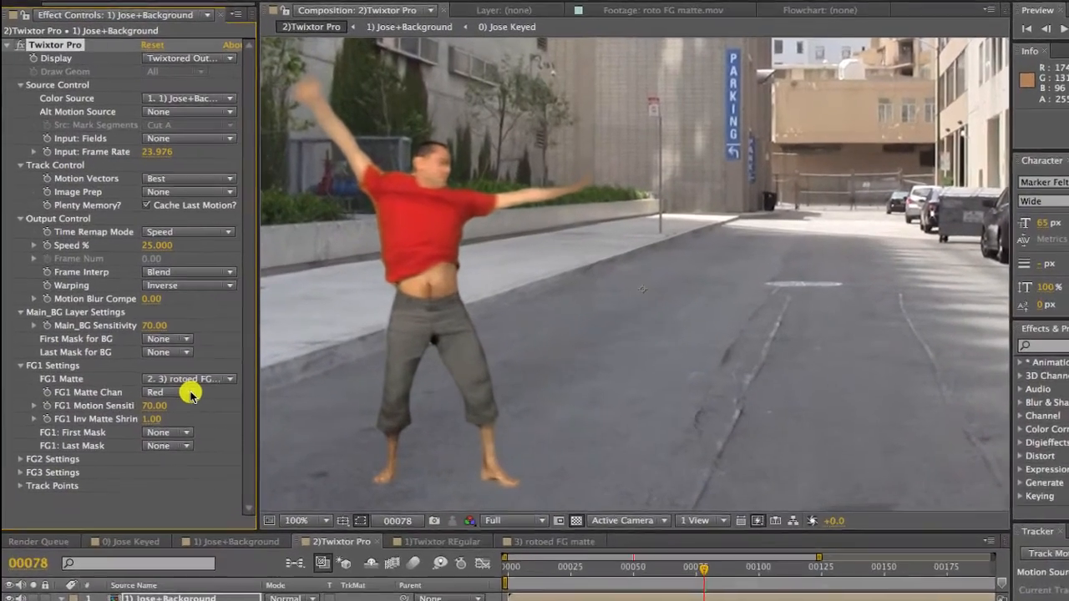
Keep FG1 Matte Chan on Red and review the FG1 Matte layer choice
left_click(188, 392)
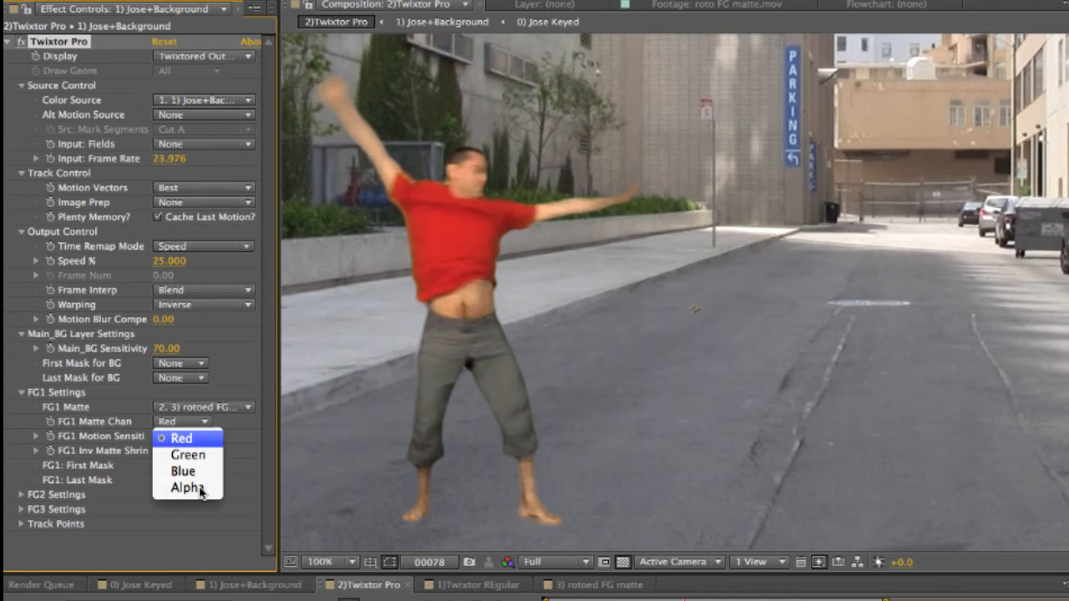
left_click(181, 439)
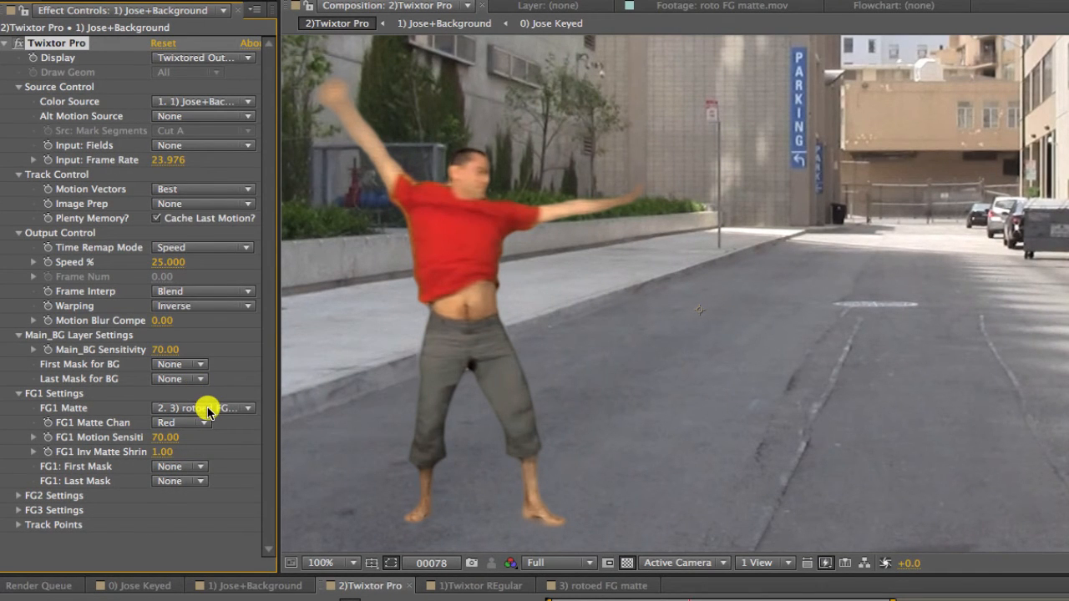
left_click(202, 407)
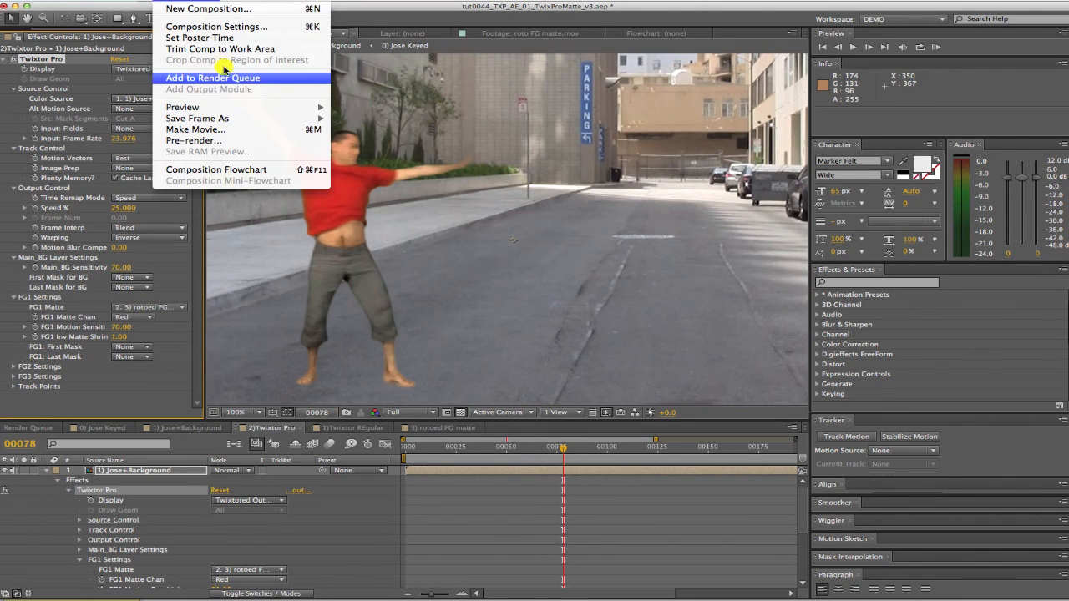
Add 2)Twixtor Pro to the Render Queue with Lossless output and start rendering
left_click(212, 77)
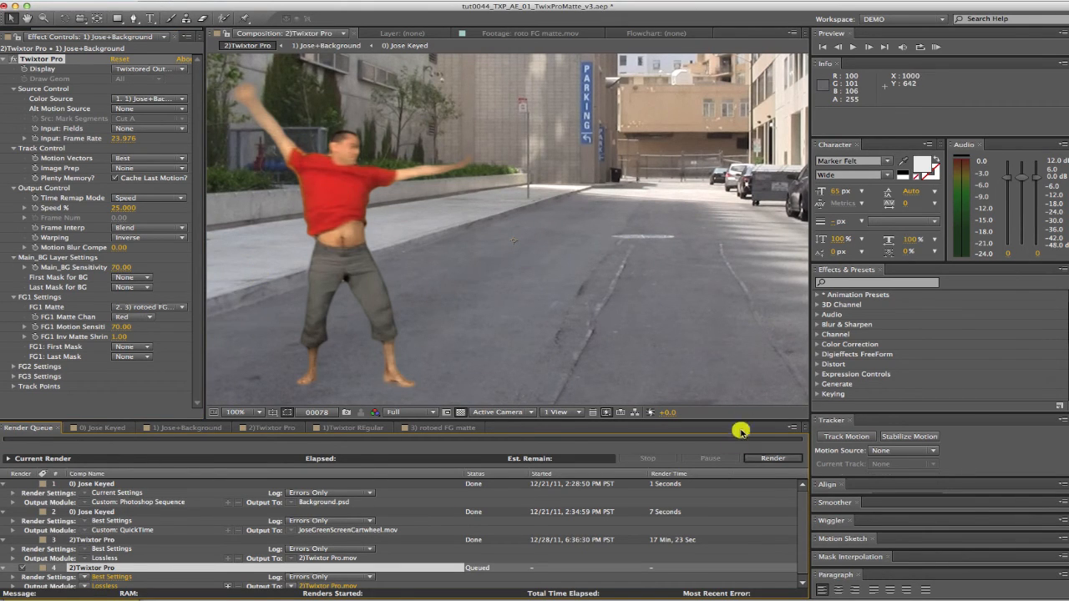
left_click(771, 457)
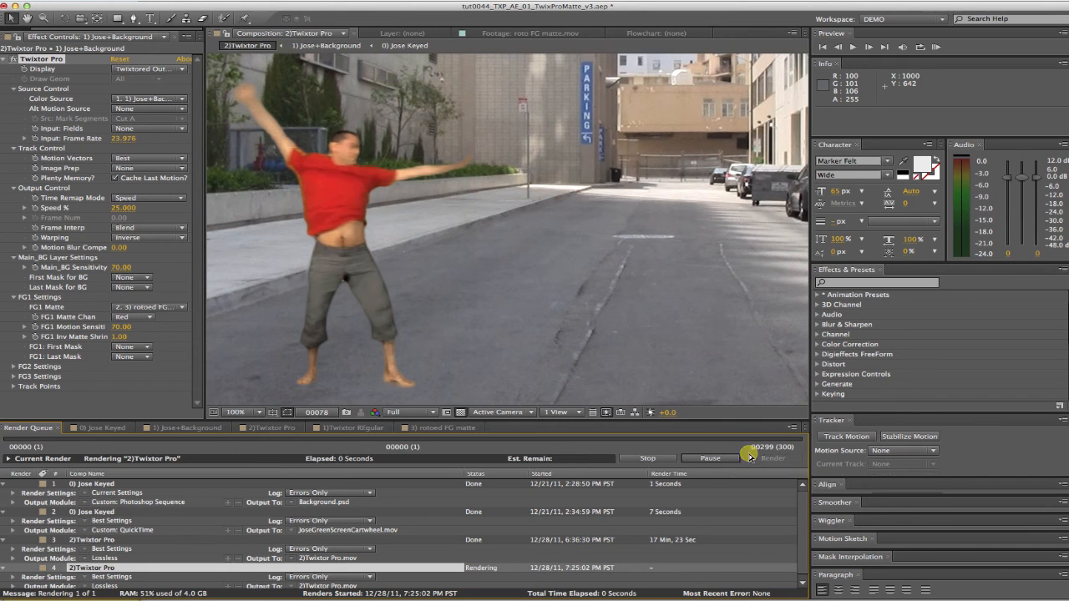